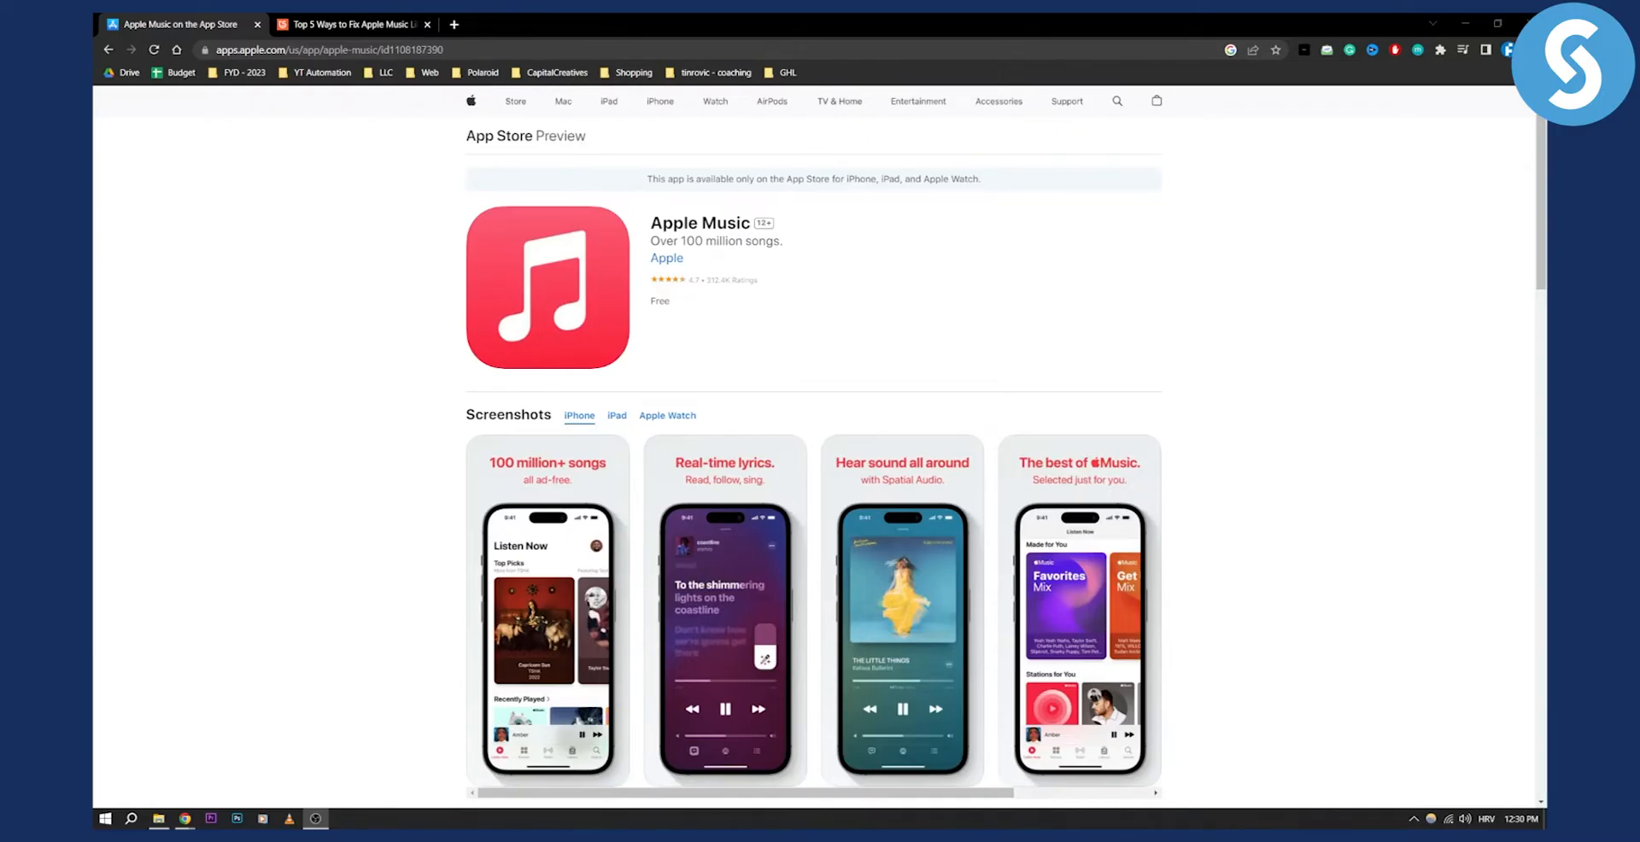
- Switch from the Apple Music App Store page to the Tenorshare sync-fix article
click(350, 23)
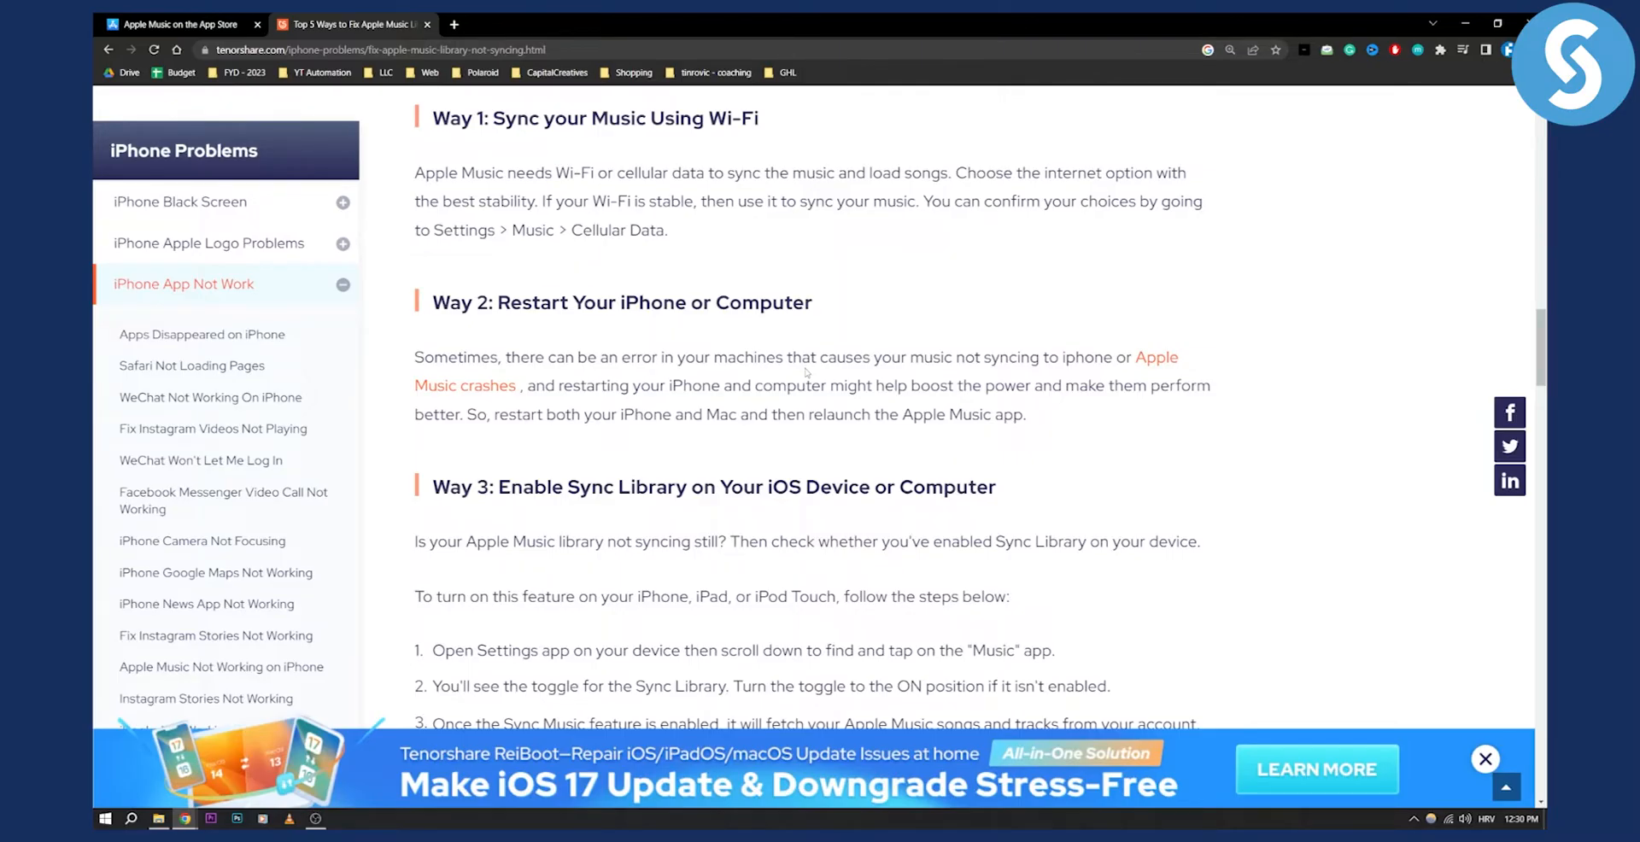
- Scroll the article down to Way 3's iPhone steps and Sync Library toggle screenshots
scroll(down, 3)
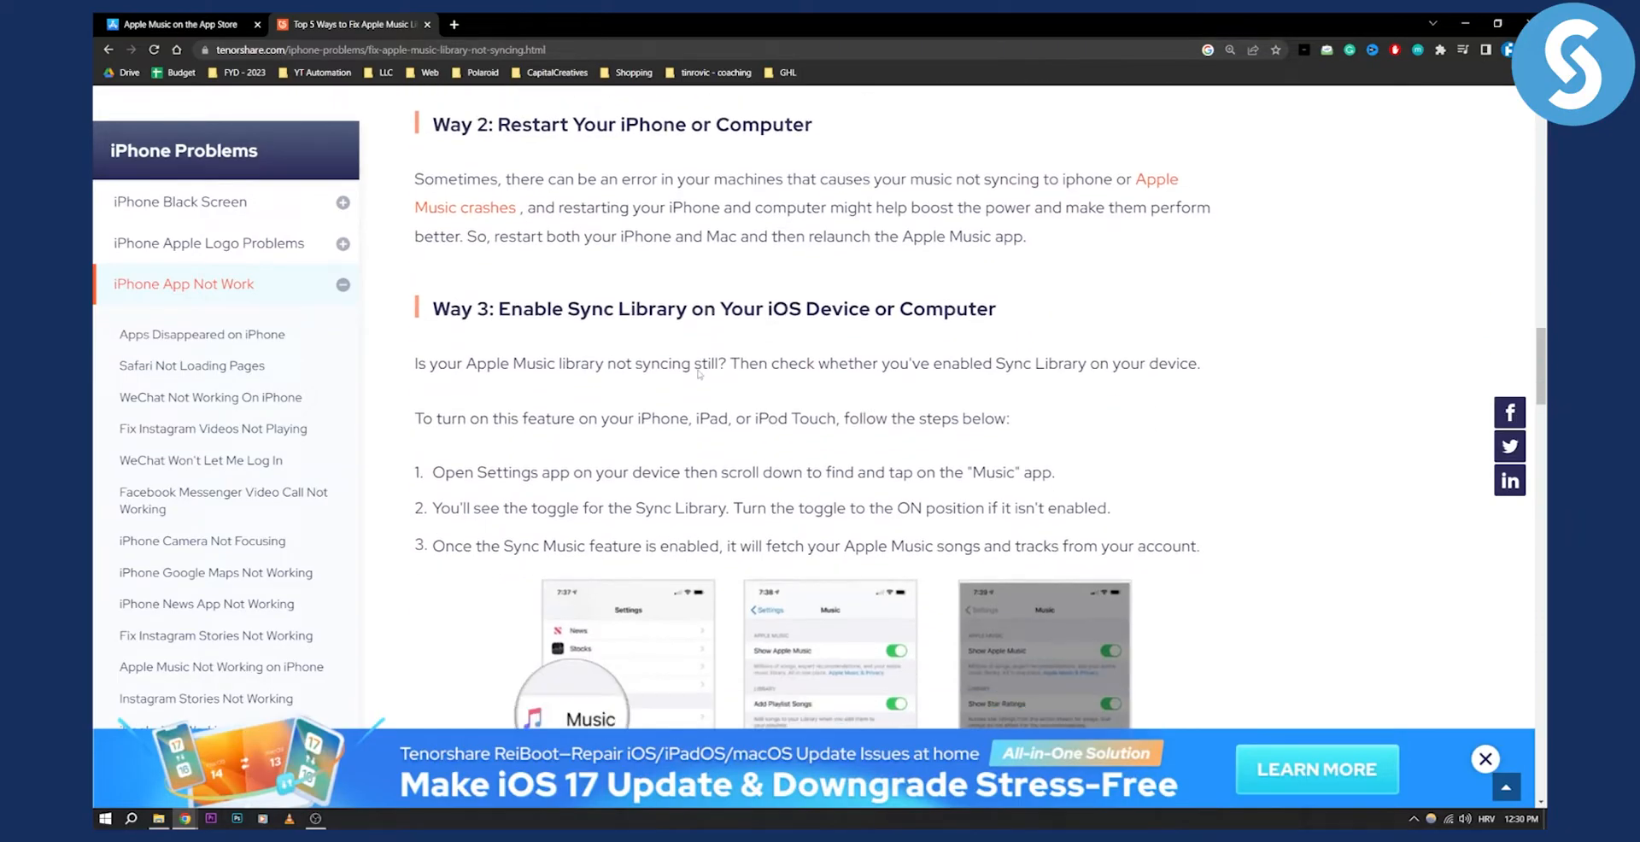
scroll(down, 3)
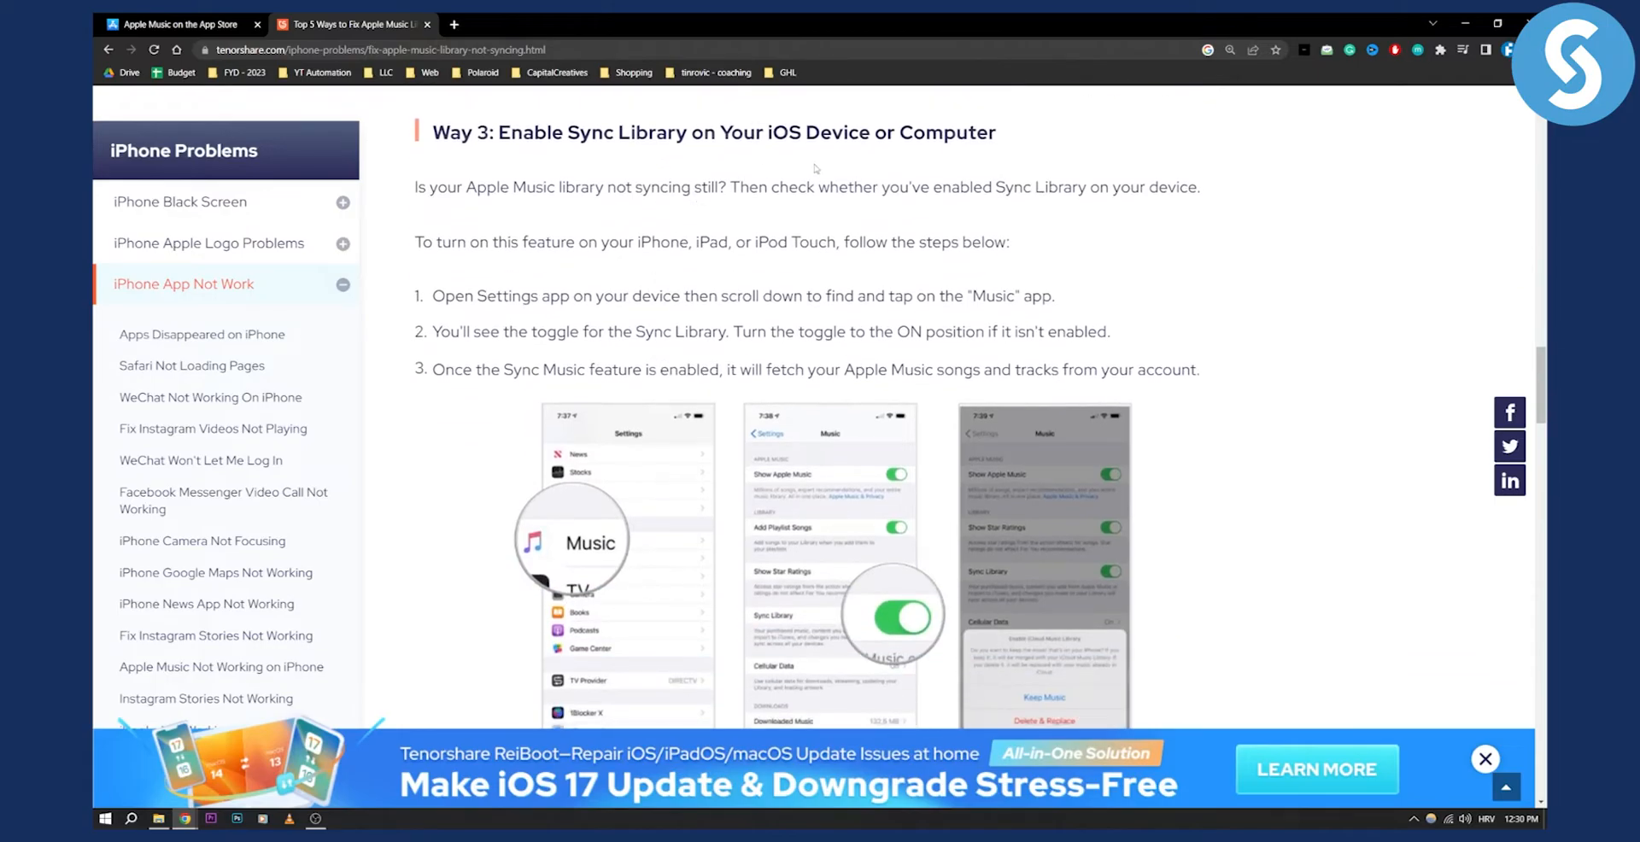
mouse_move(690, 279)
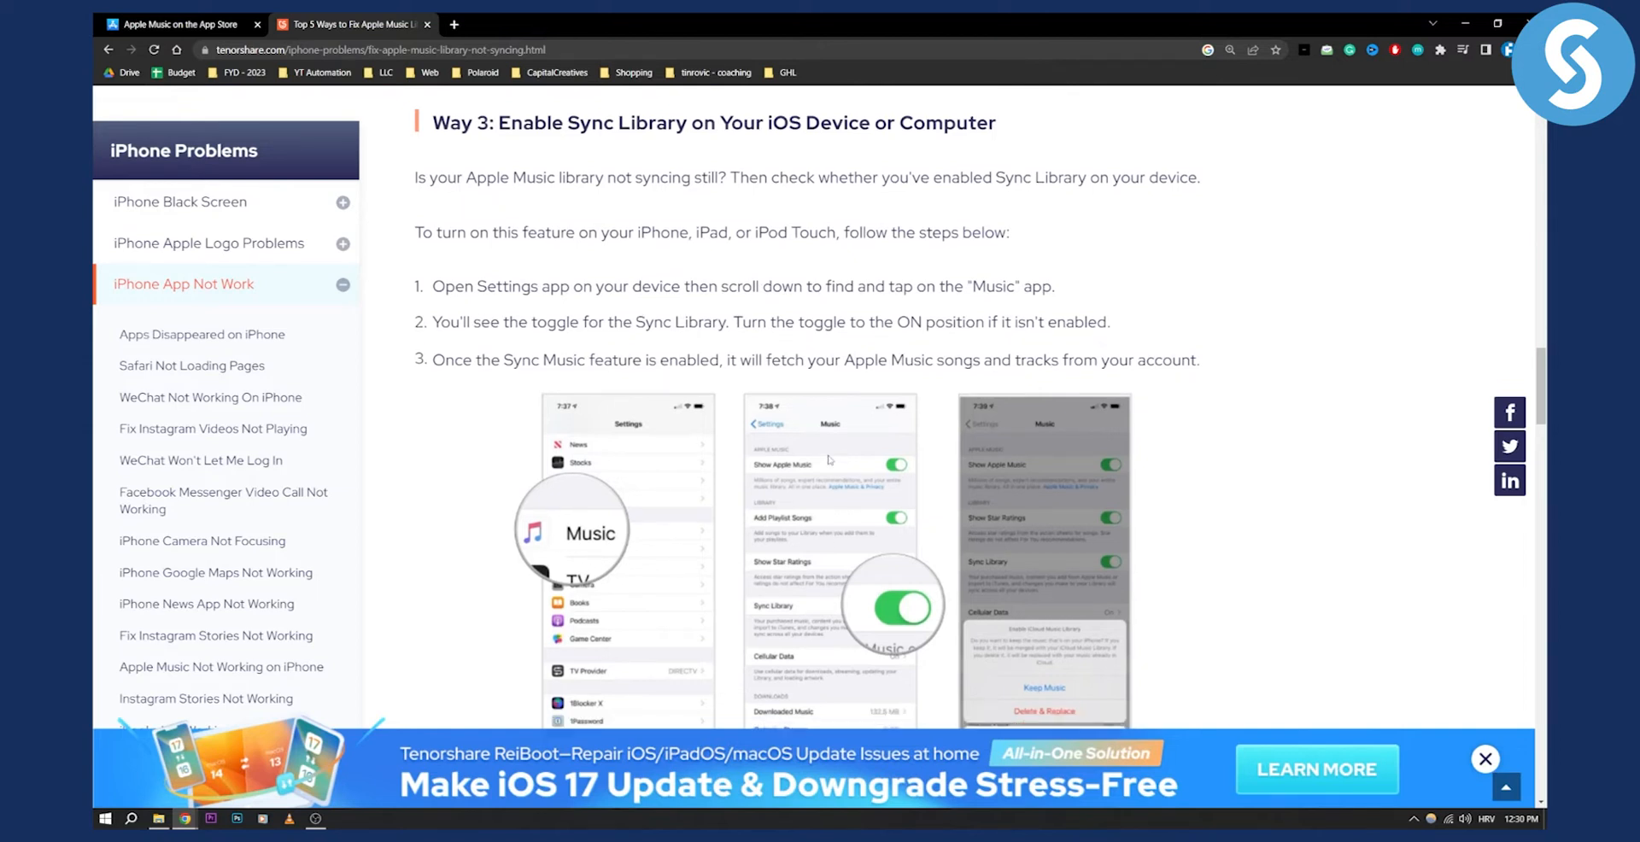
scroll(down, 3)
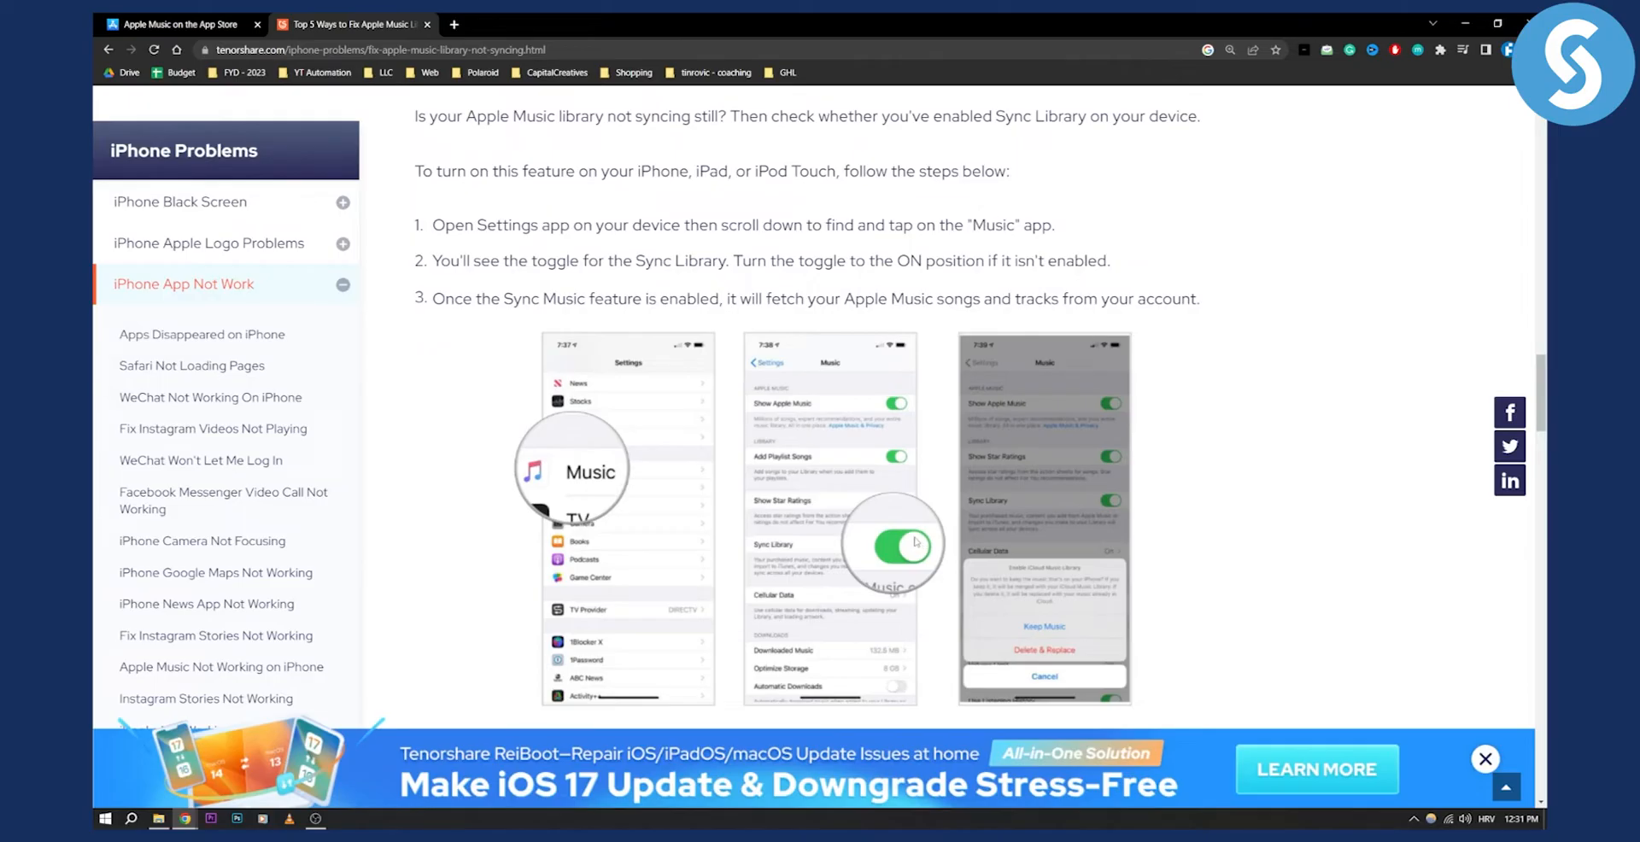
mouse_move(915, 542)
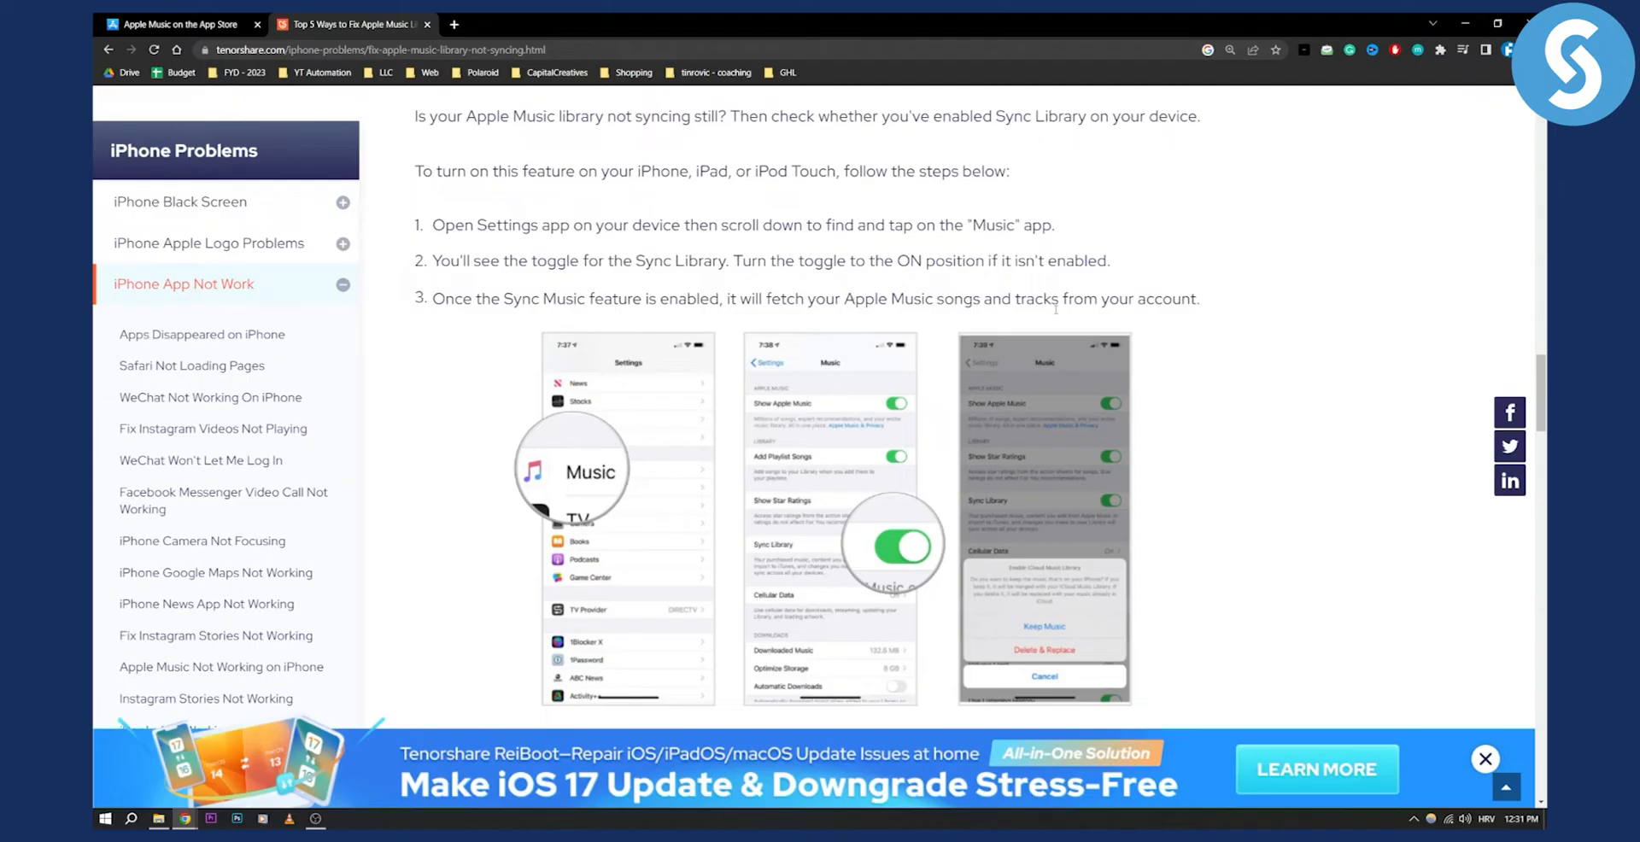
- Scroll down to the Mac/Windows Sync Library steps and the iTunes Preferences screenshot
scroll(down, 3)
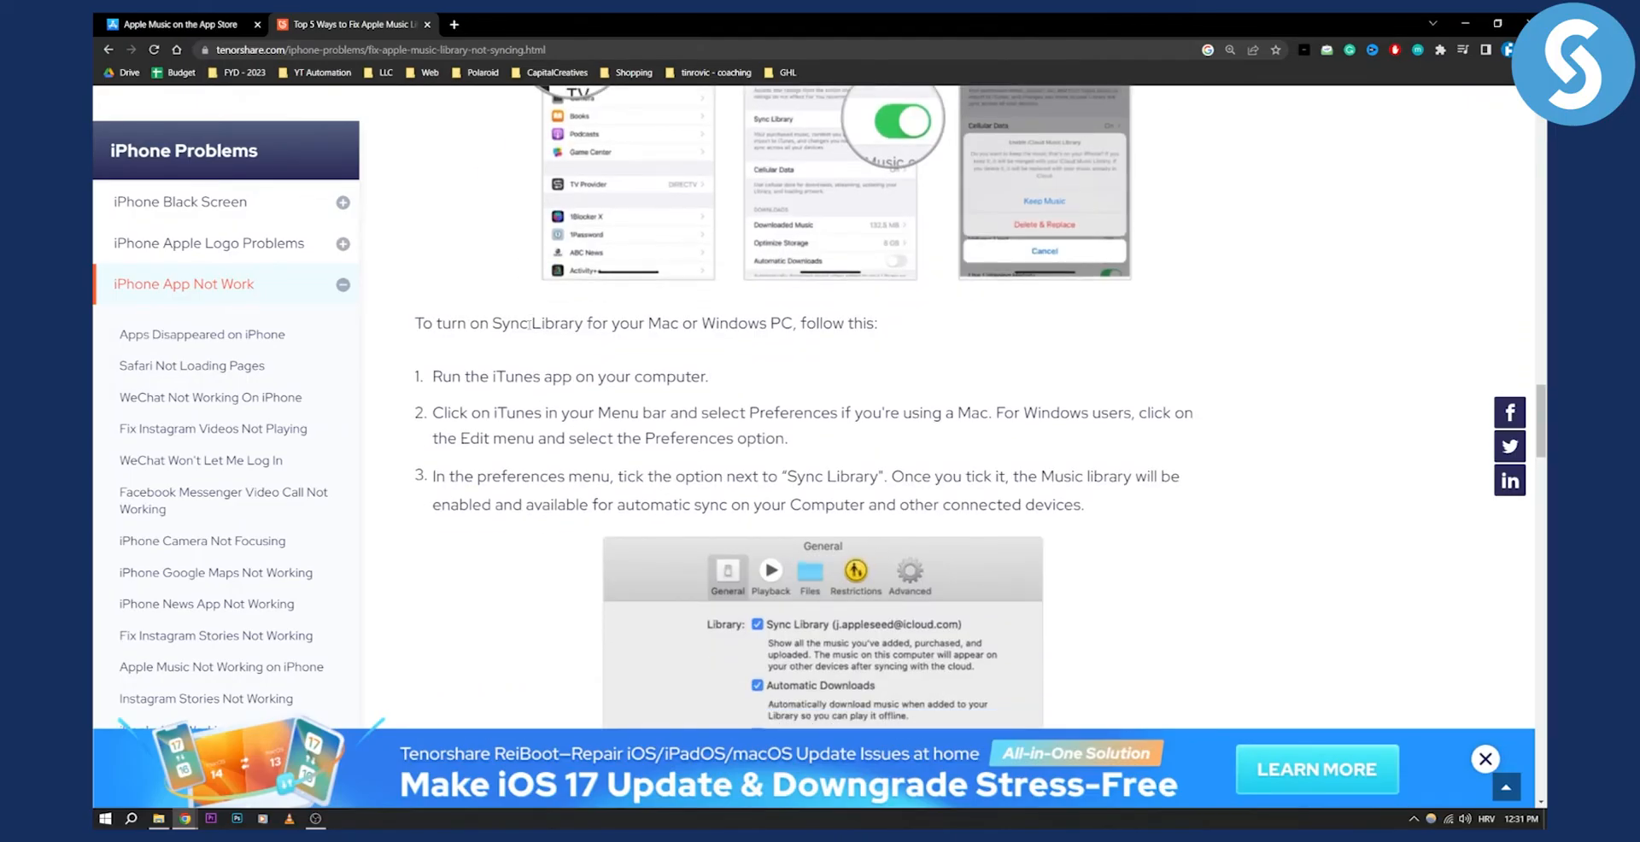
scroll(down, 3)
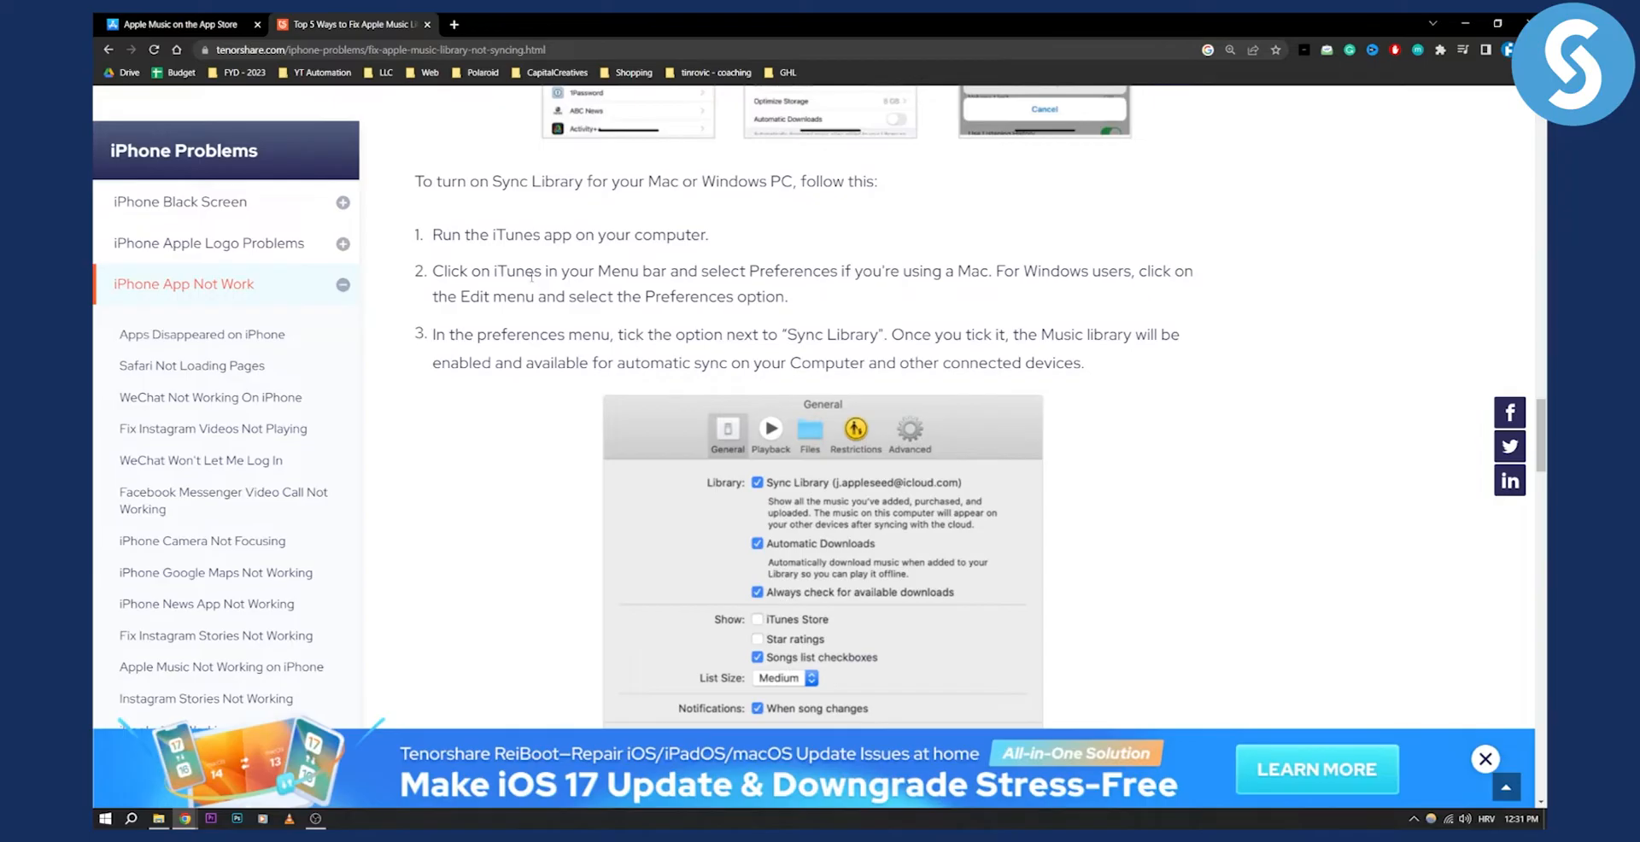
scroll(down, 3)
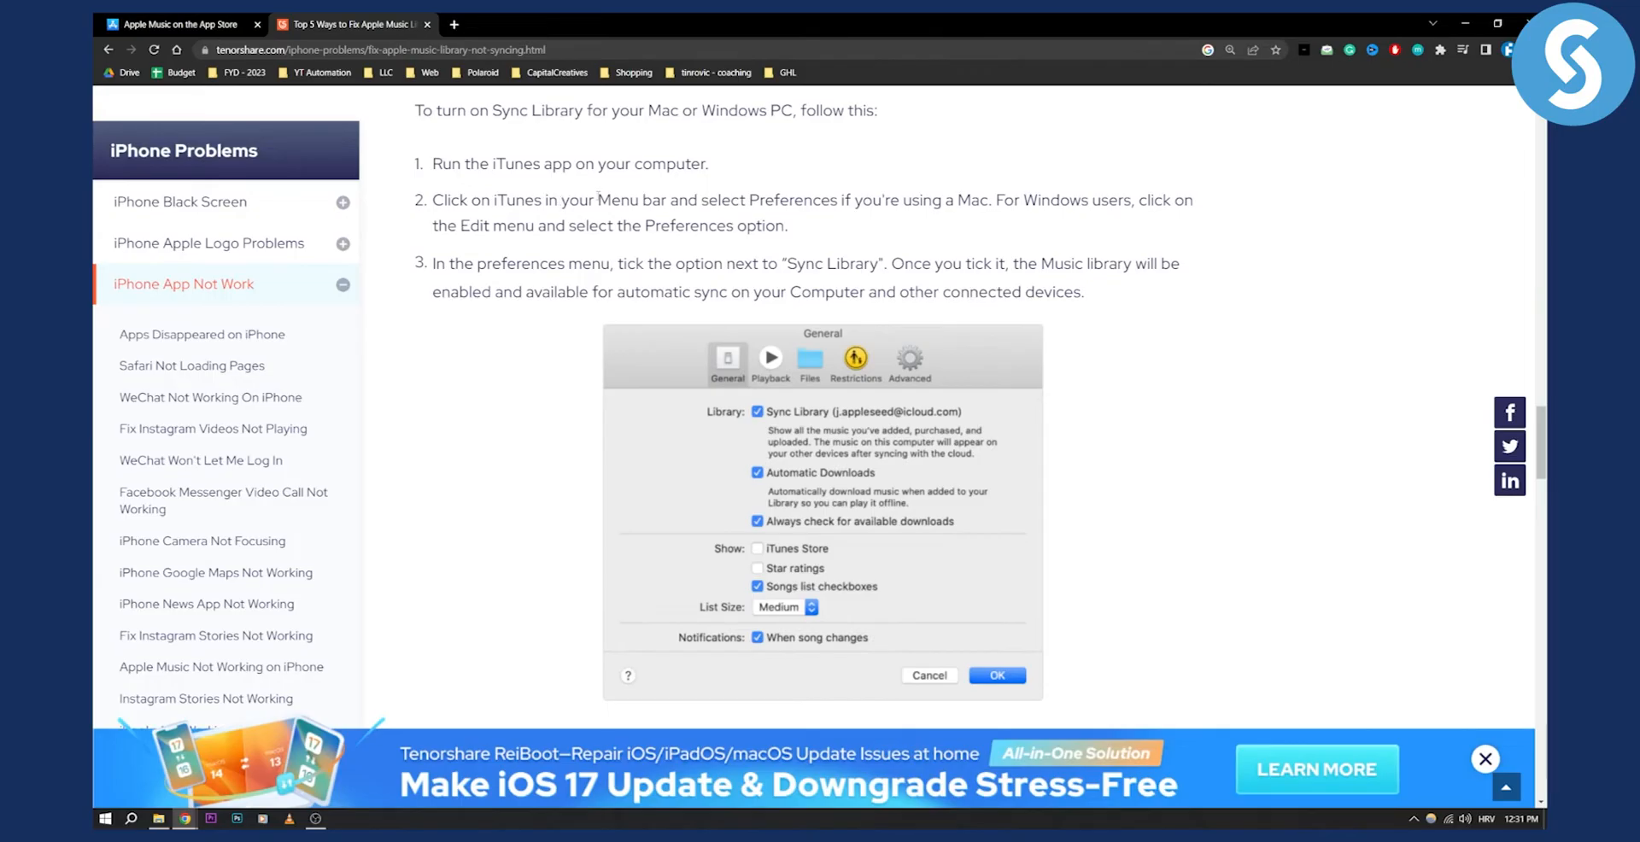
mouse_move(921, 479)
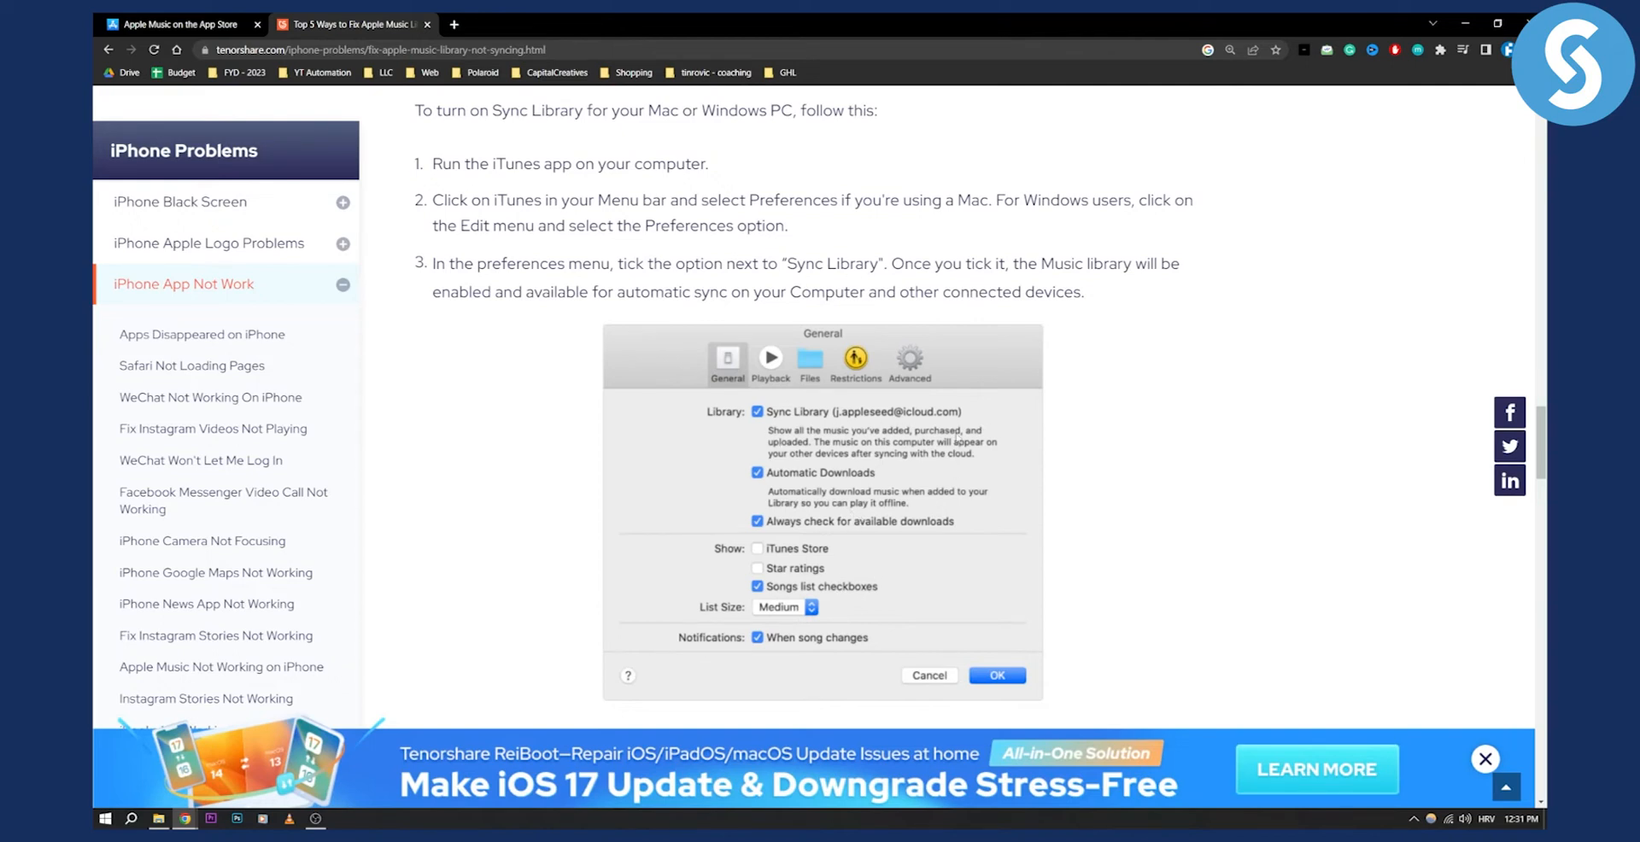
- Scroll down to Way 4 (Reconnect Apple ID) and Way 5 (Update iOS and iTunes), then back up slightly
scroll(down, 3)
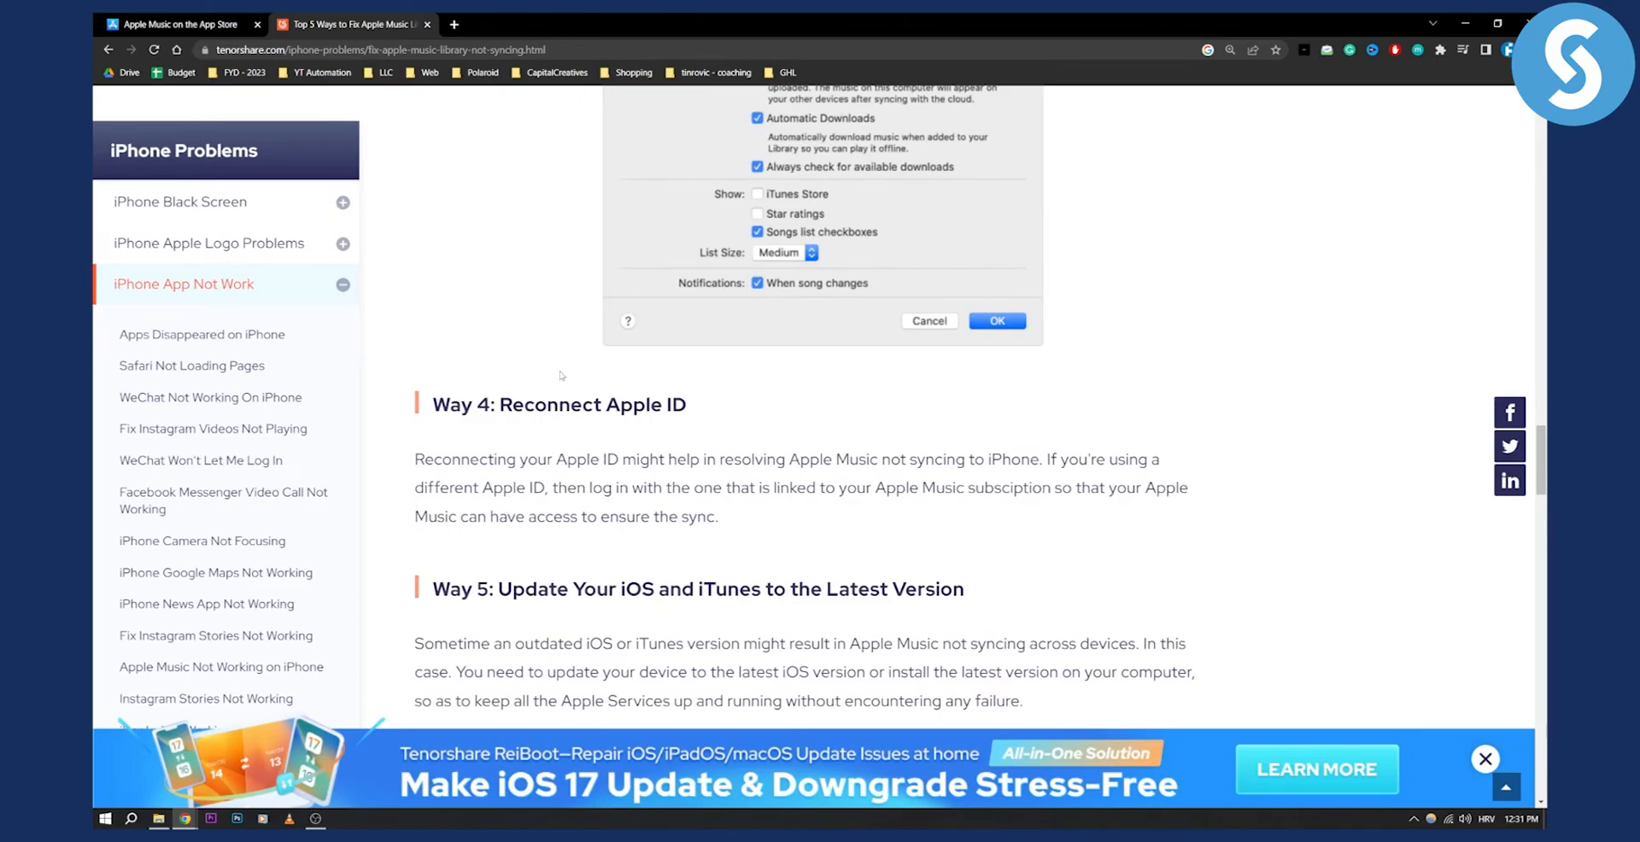
scroll(down, 3)
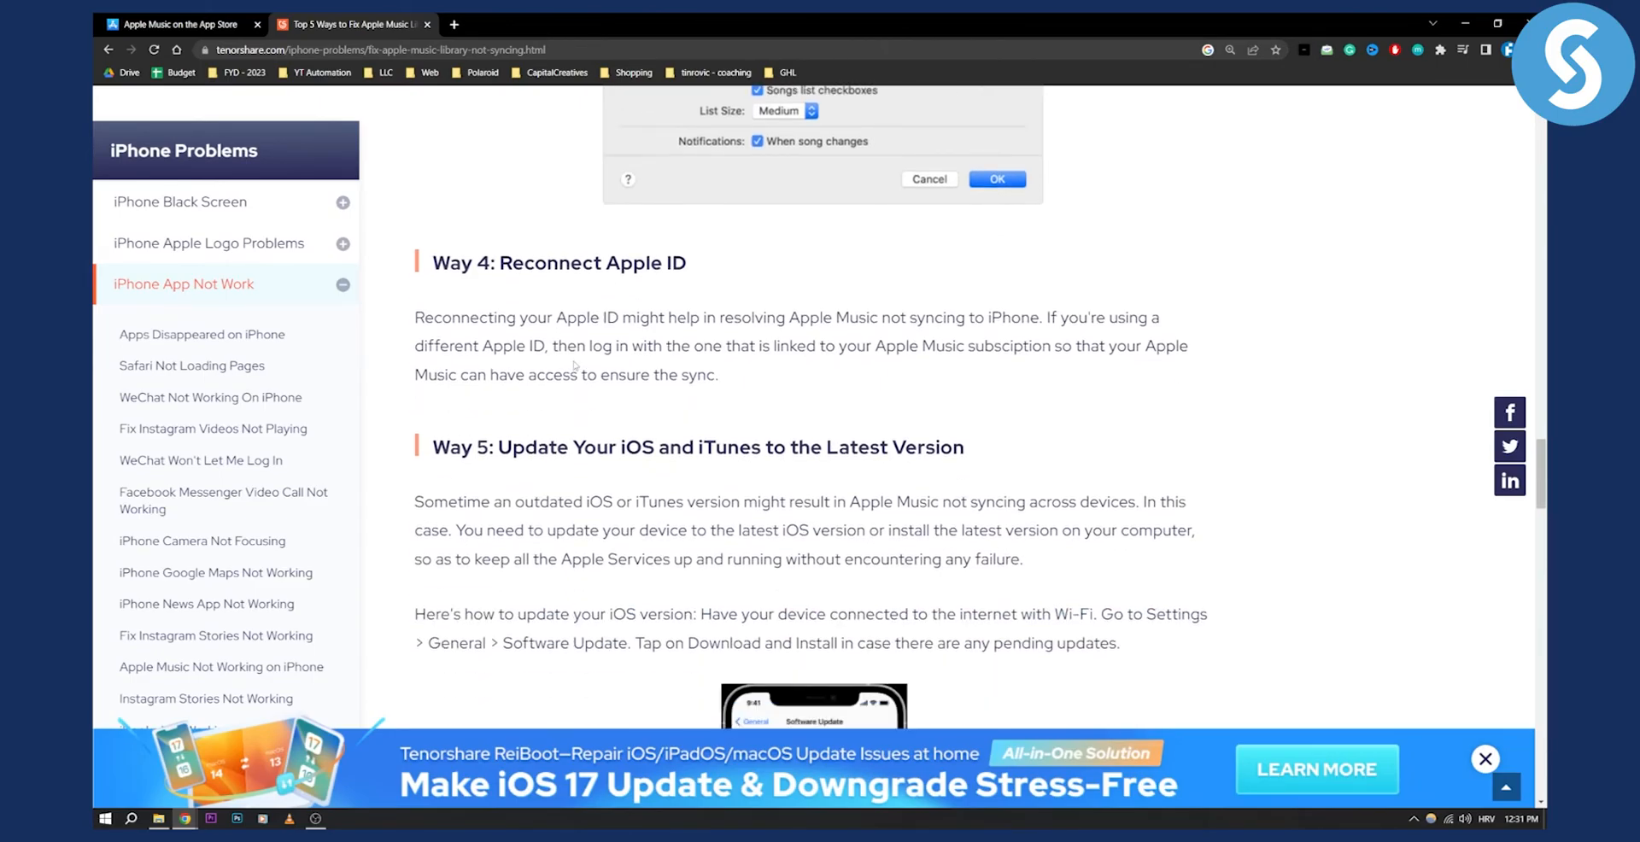
scroll(down, 3)
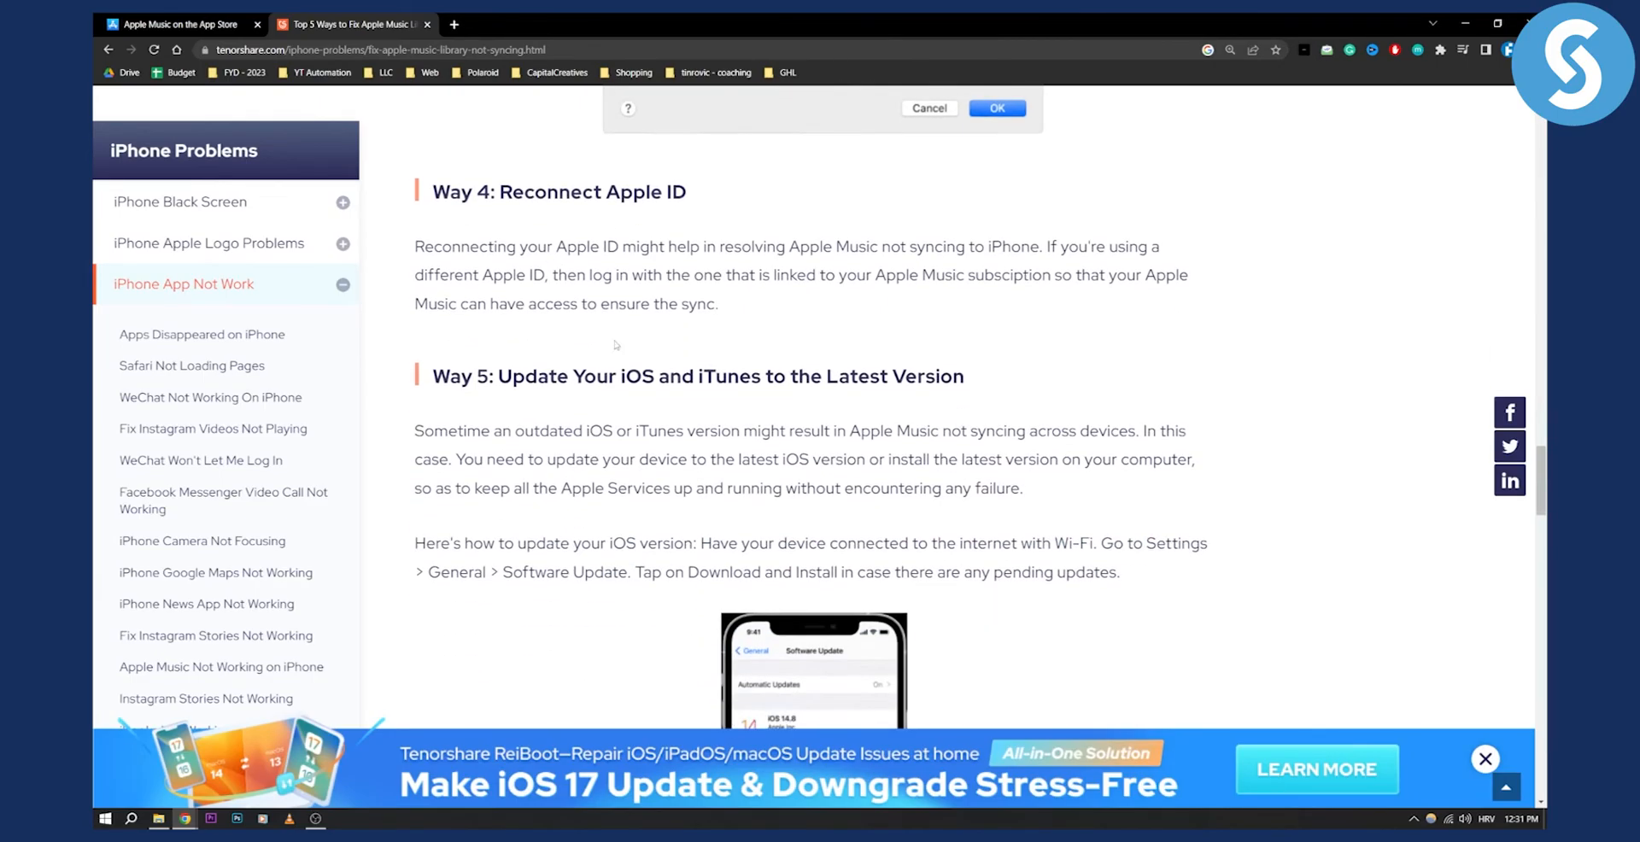
scroll(down, 3)
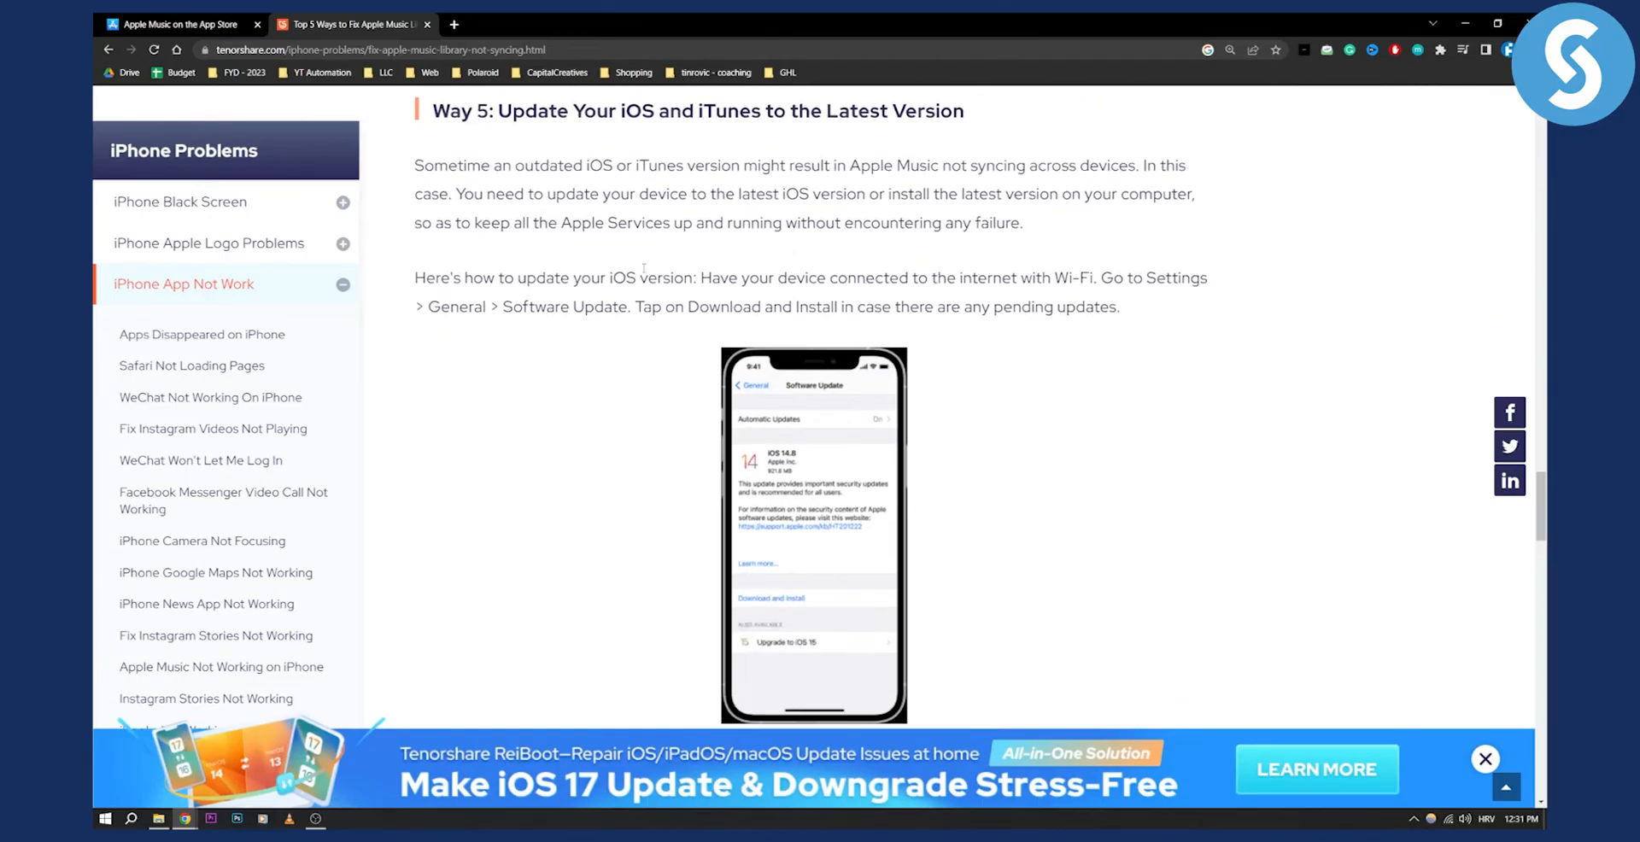
scroll(up, 3)
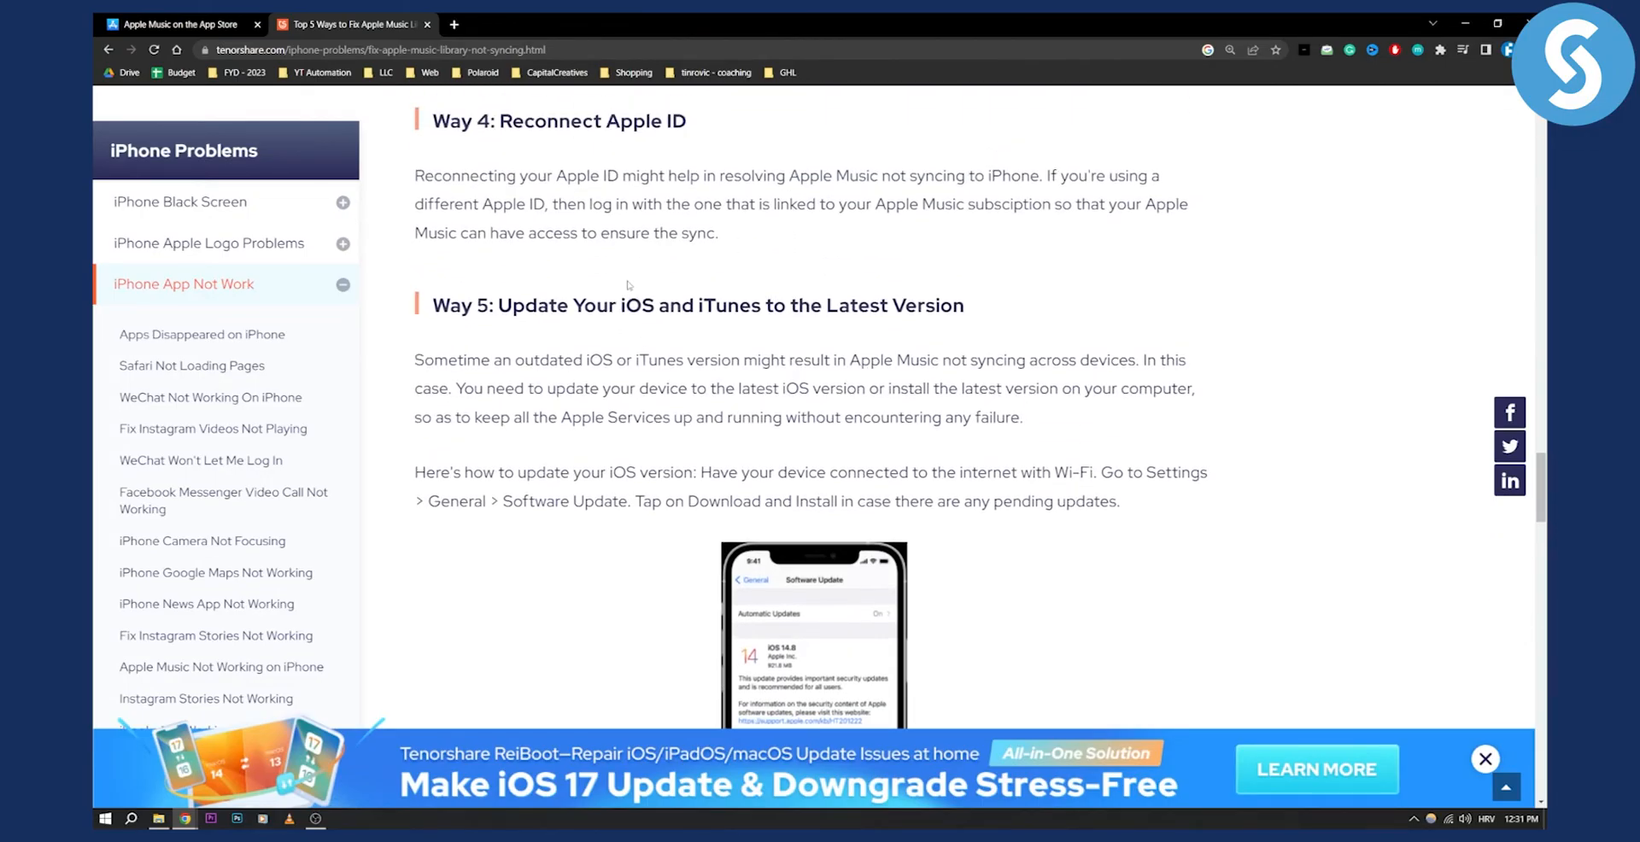